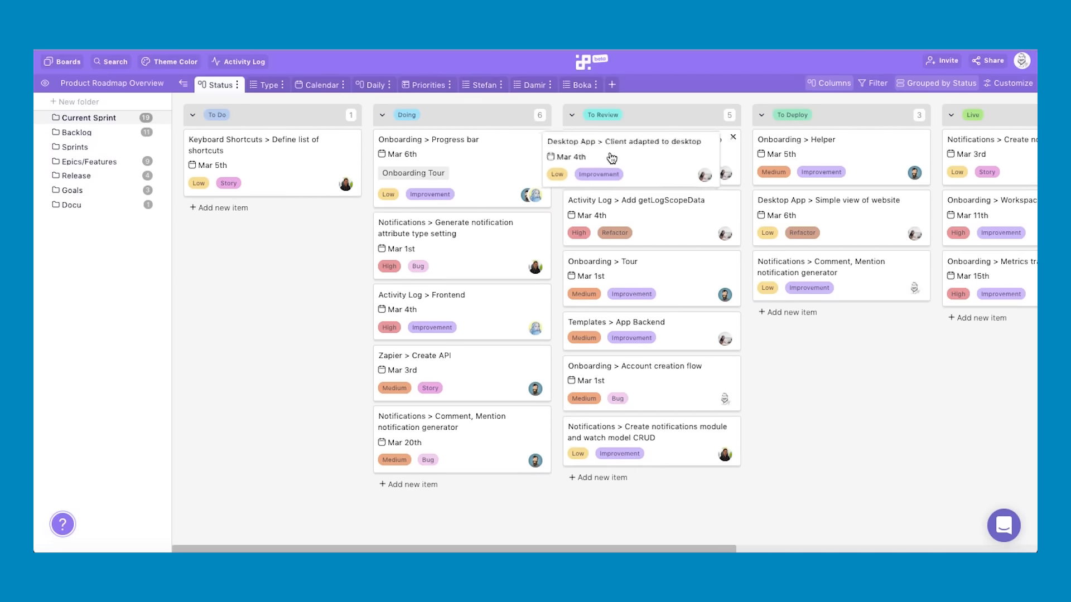
Step: Show the Product Roadmap's Current Sprint view as columns grouped by status
click(318, 84)
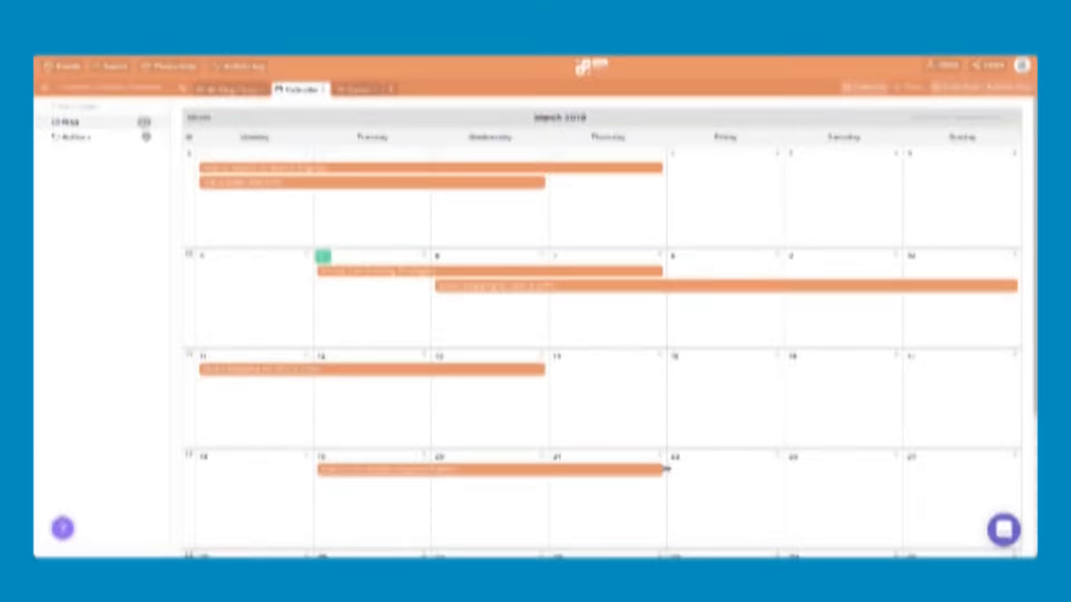
click(539, 114)
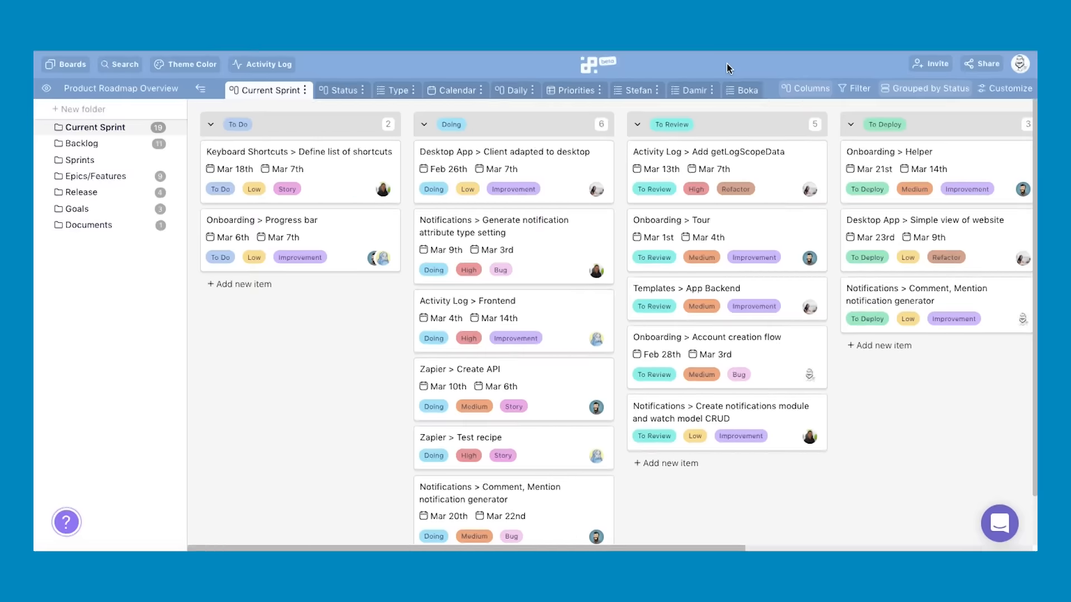
Step: Switch the Current Sprint board layout from Columns to List
click(808, 88)
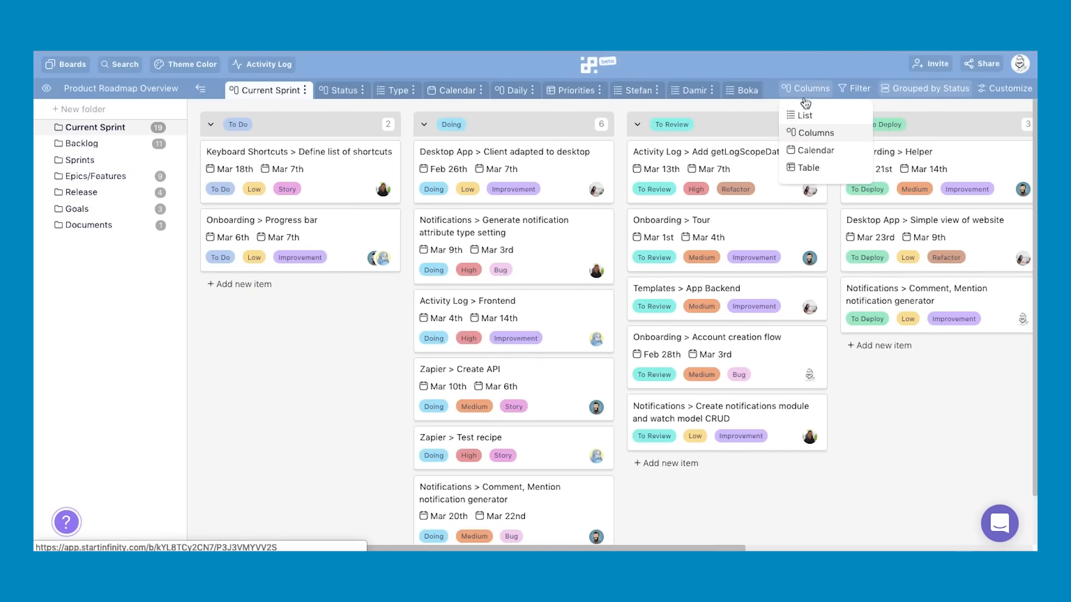
click(814, 151)
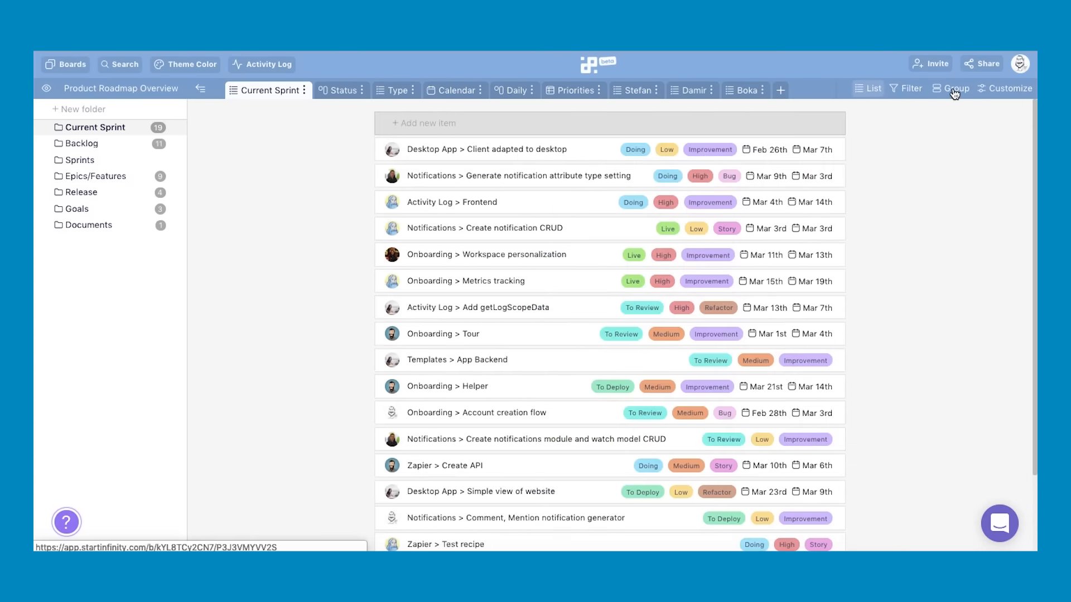
Step: Group the list by Priority and add a new filter condition on the Status field
click(956, 90)
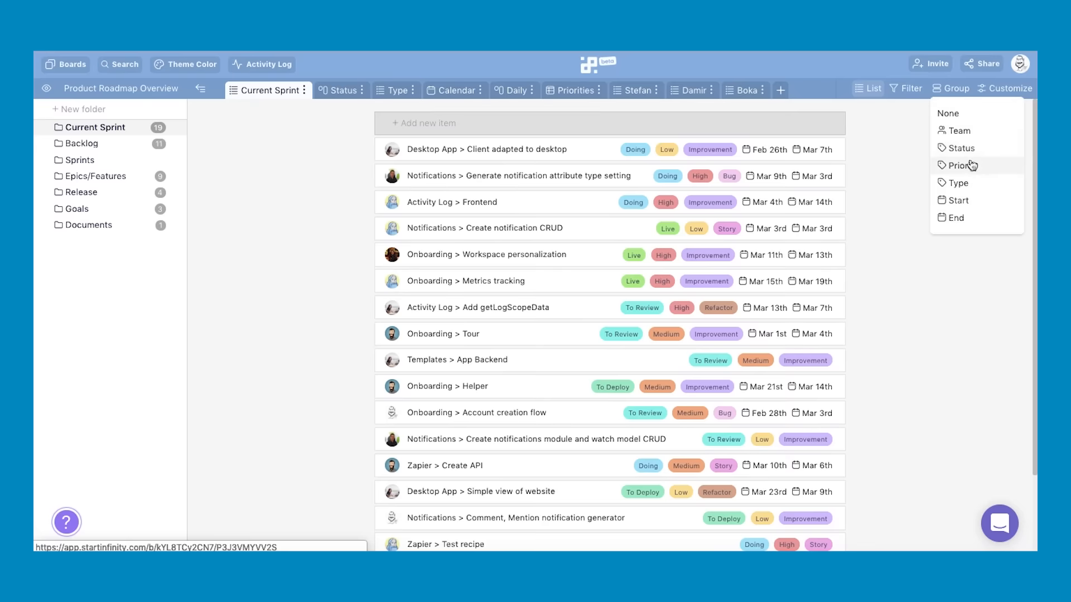
click(964, 165)
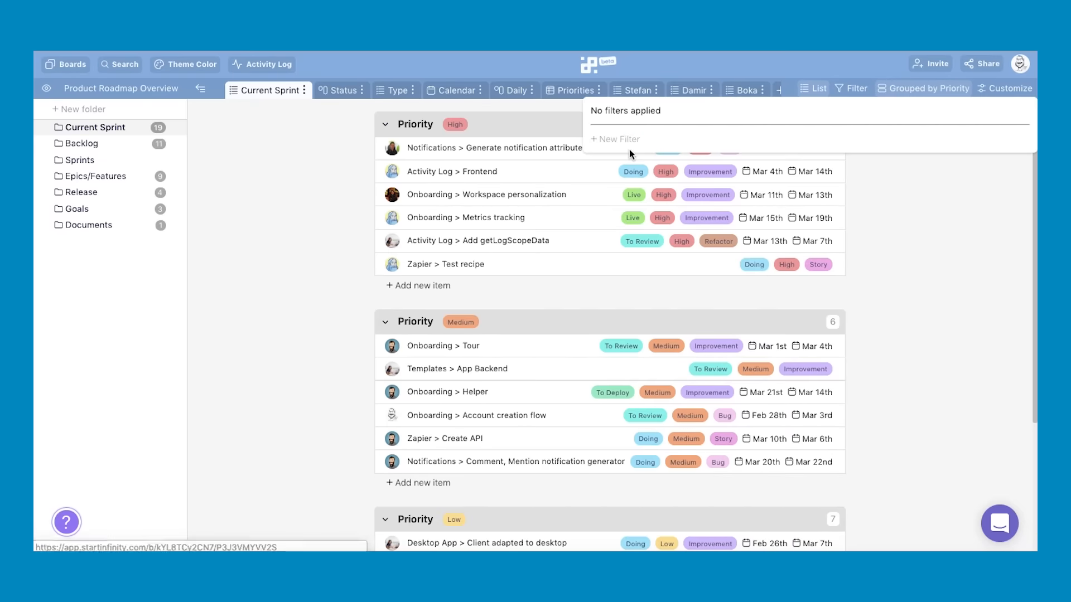
click(618, 139)
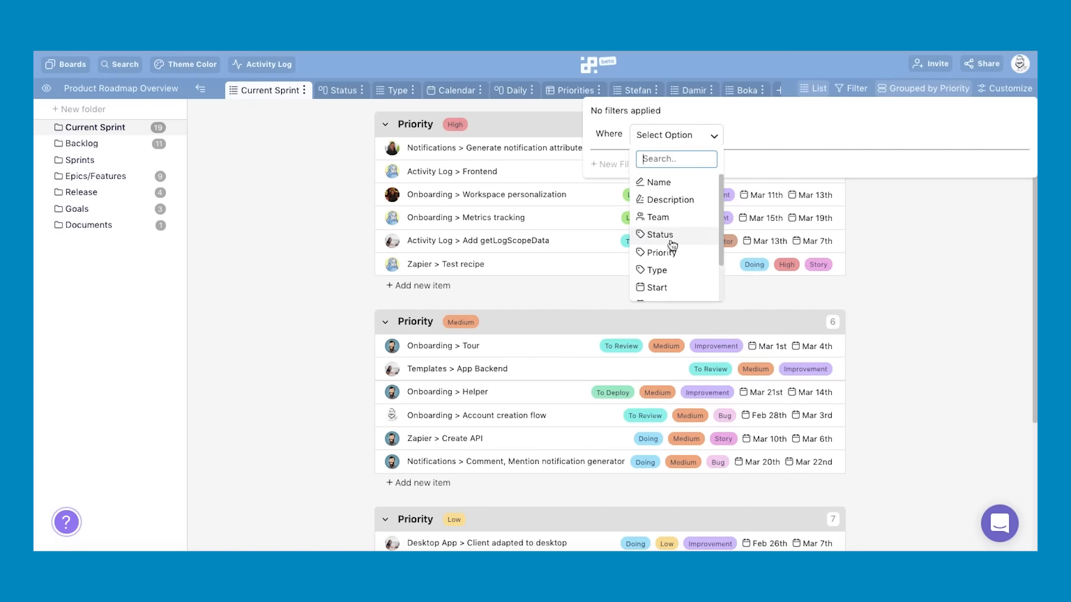
click(660, 252)
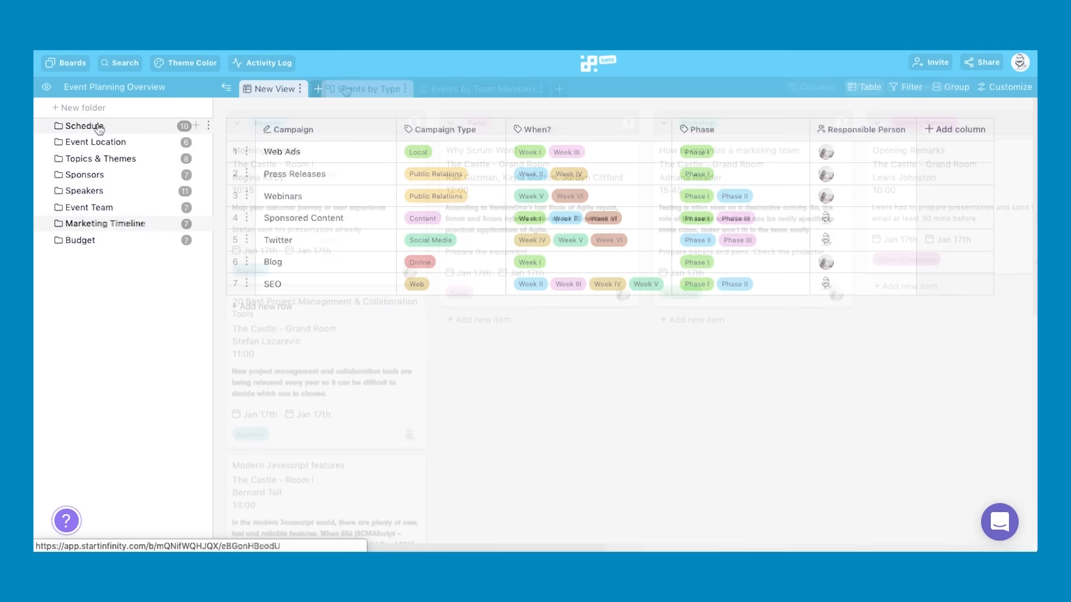
Step: Browse the Event Planning board's Events by Type and Events by Team Members tabs
click(362, 88)
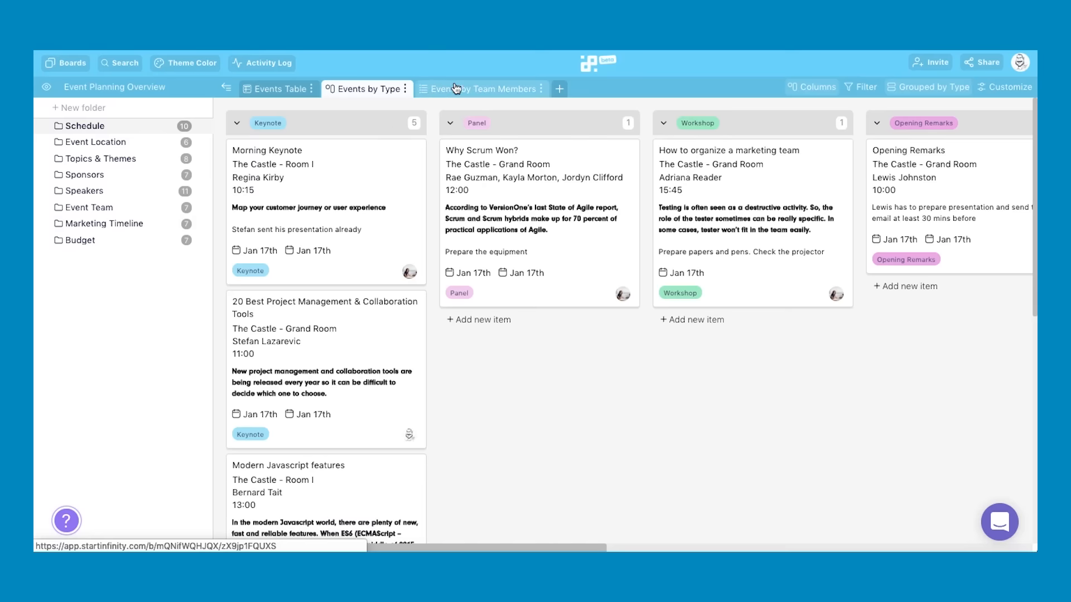
click(480, 89)
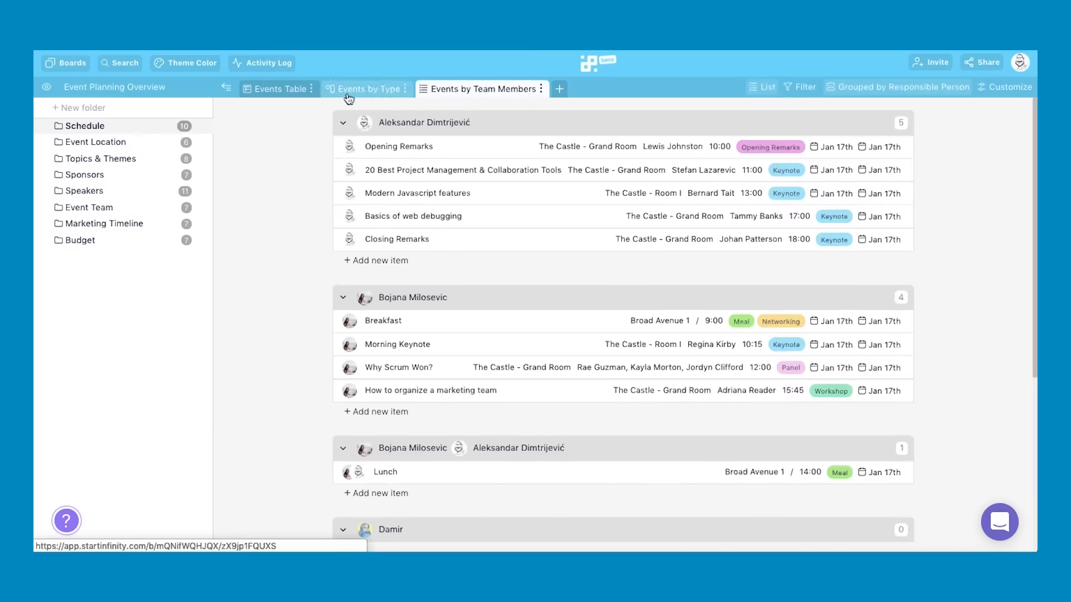
click(278, 89)
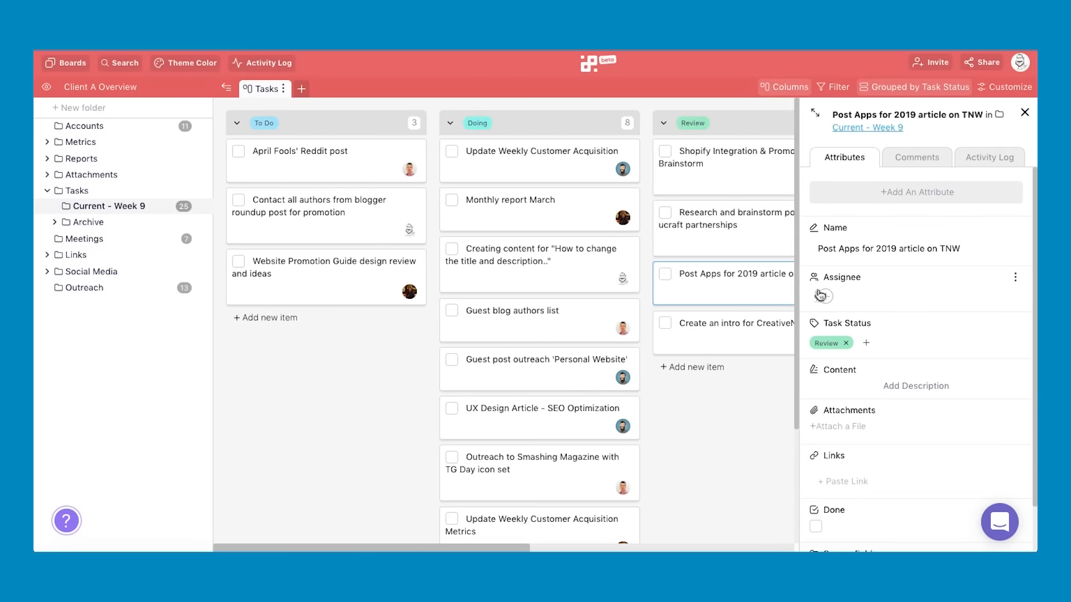
Step: Set the Client A task's assignees and show its empty comment thread
click(822, 295)
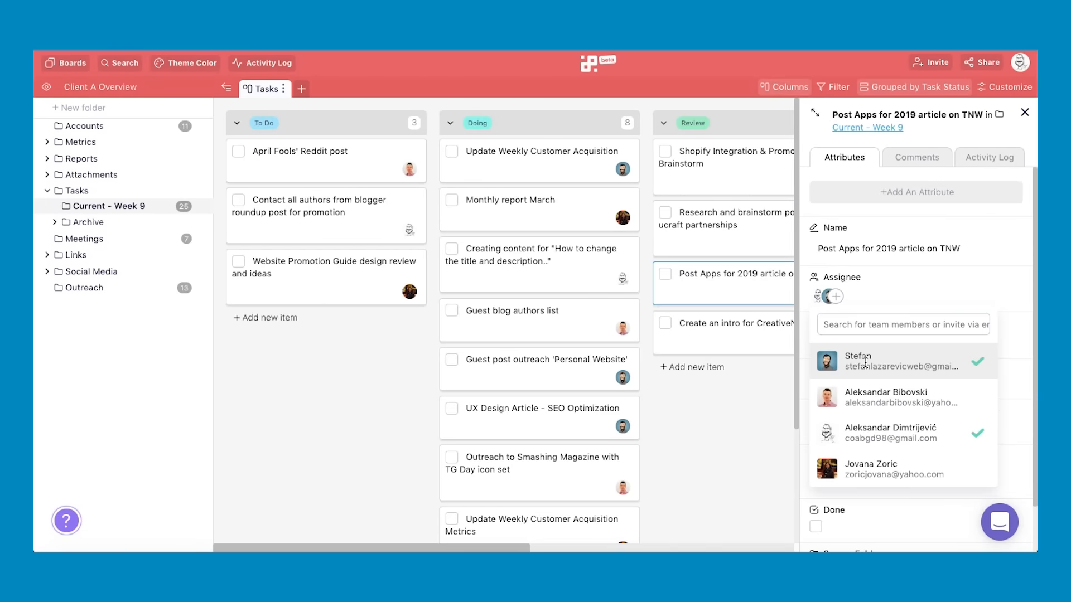
click(917, 157)
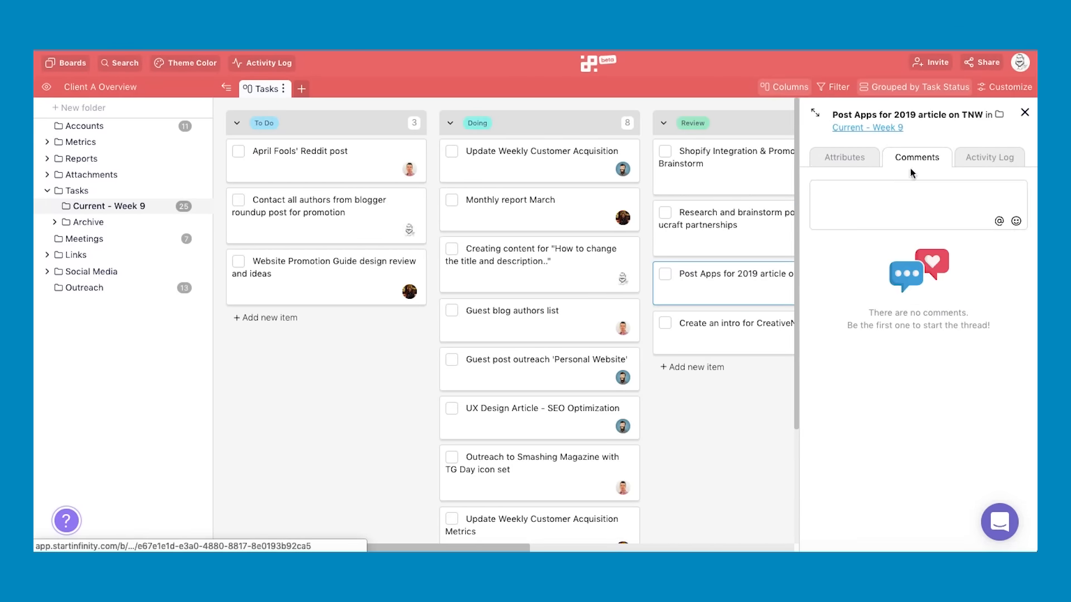
text(@Stefan Check this out!)
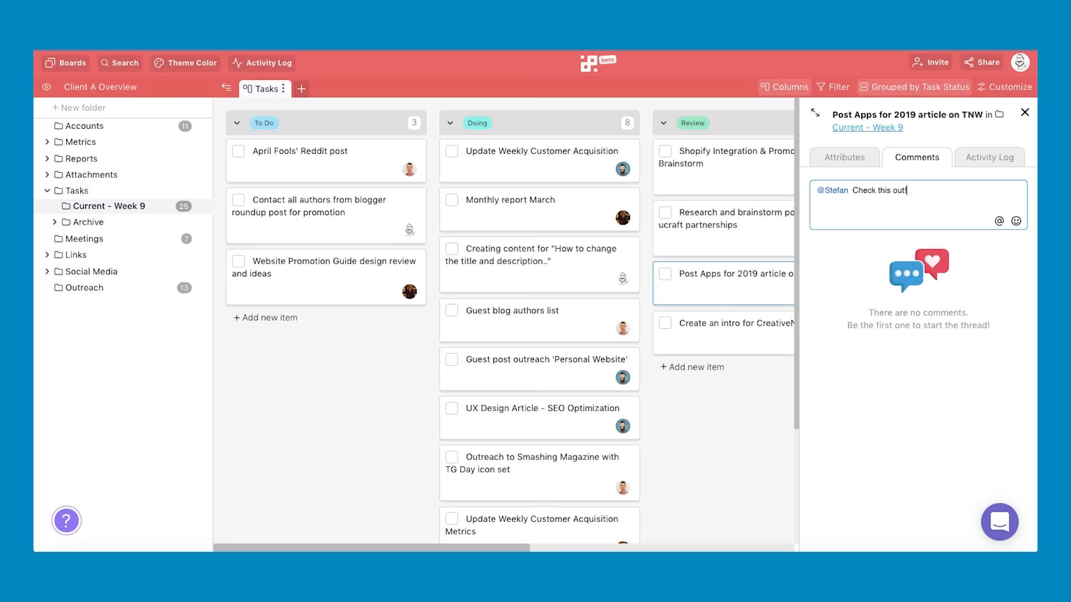
key(Return)
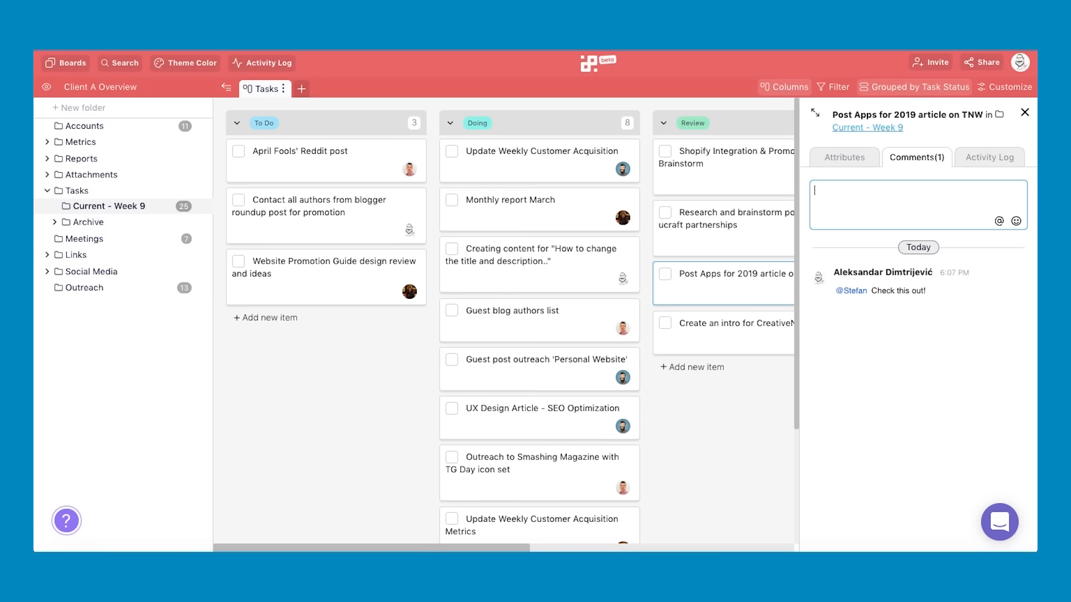